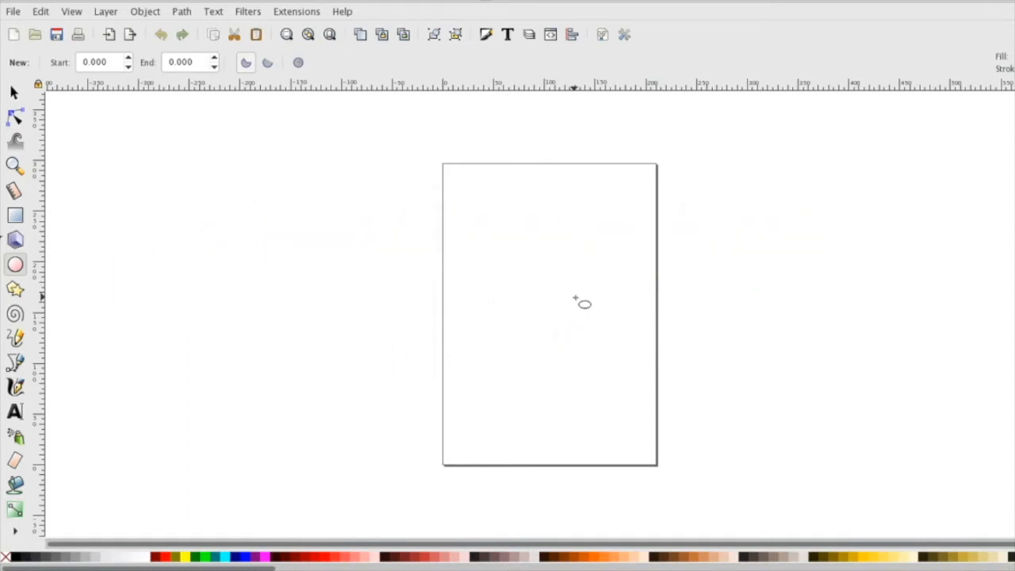
mouse_move(555, 173)
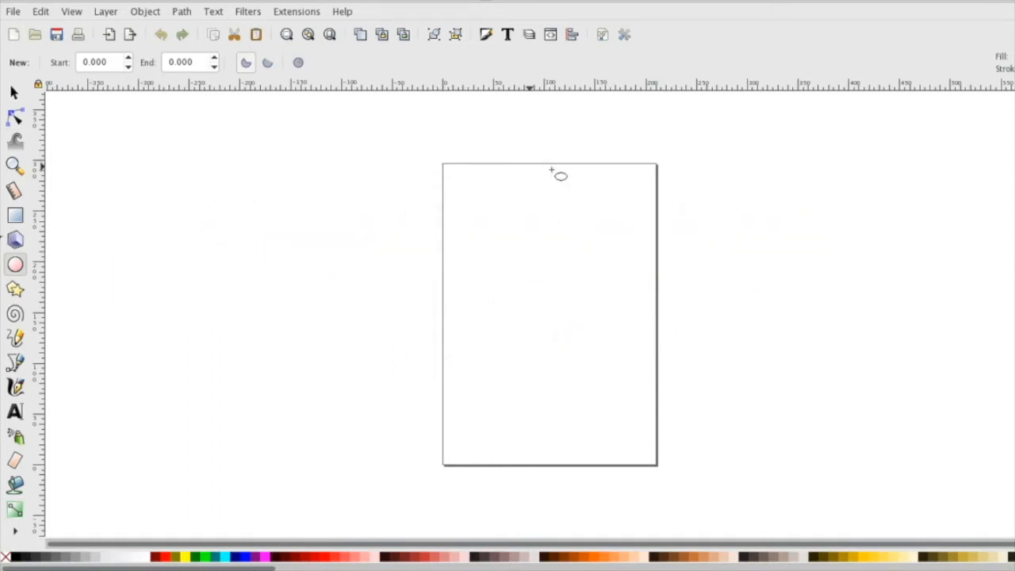
mouse_move(472, 248)
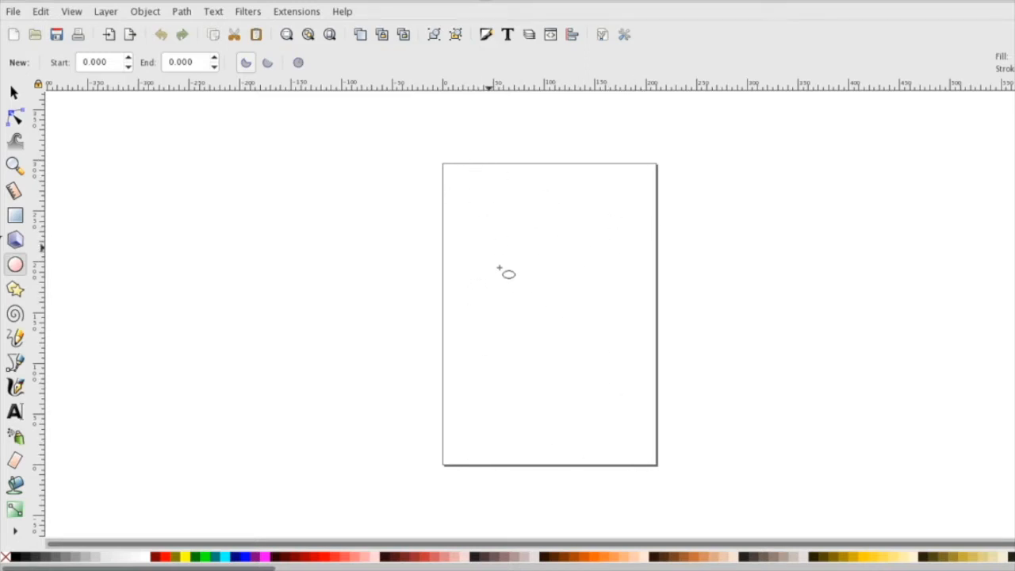
mouse_move(533, 324)
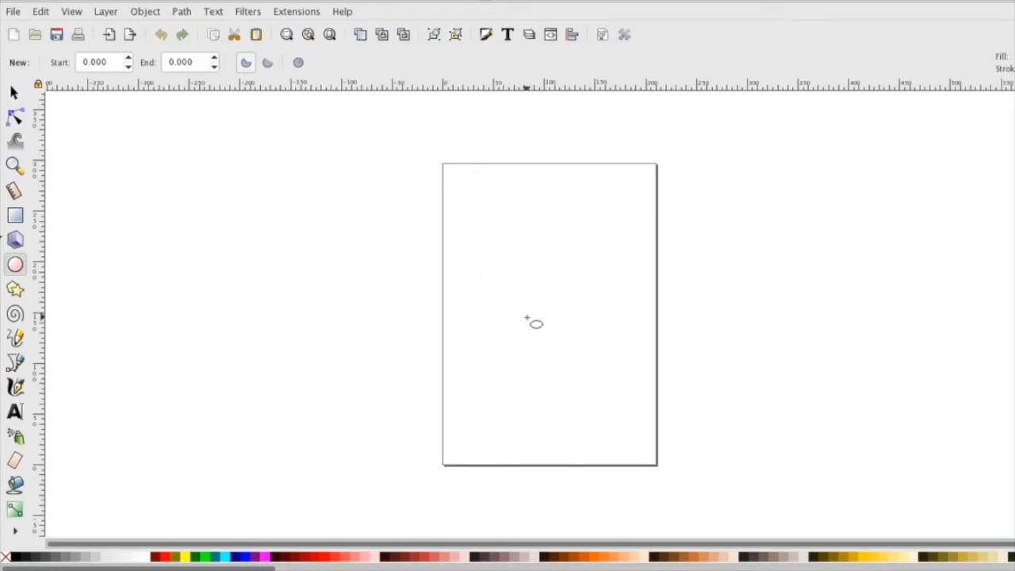
mouse_move(315, 315)
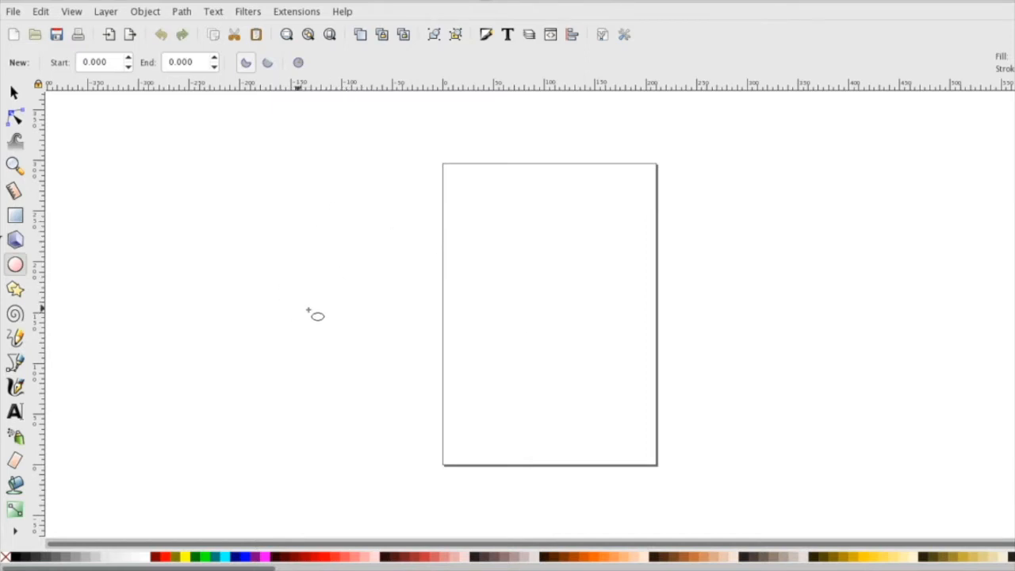
mouse_move(277, 317)
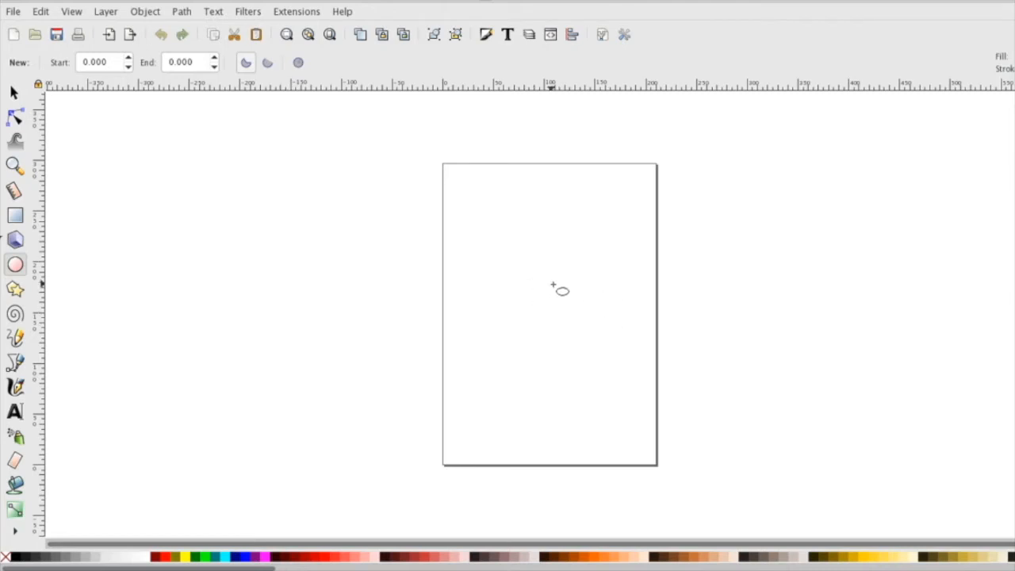
mouse_move(647, 328)
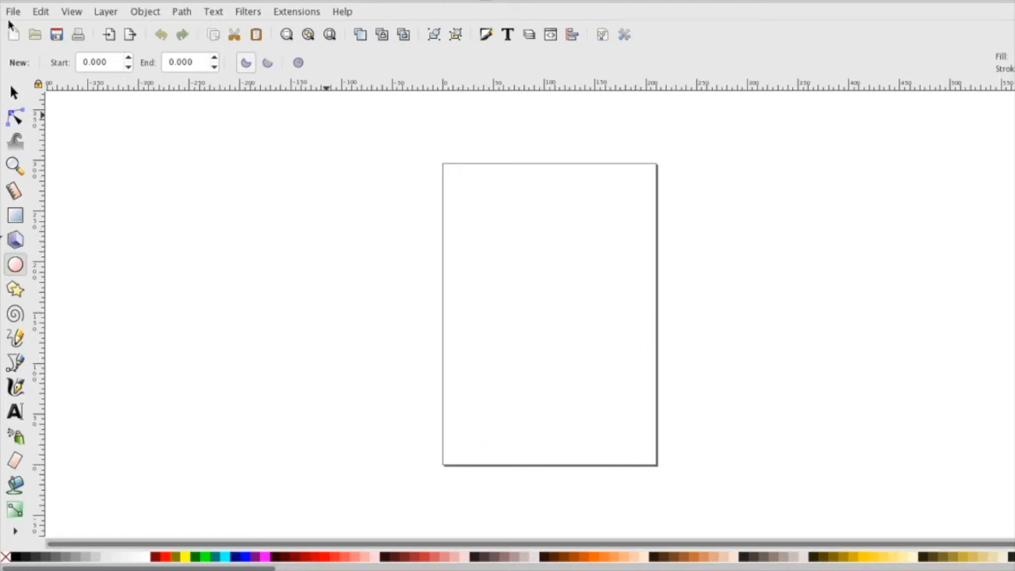
Set the document to inch units with a 2 in wide by 3 in tall page
click(12, 11)
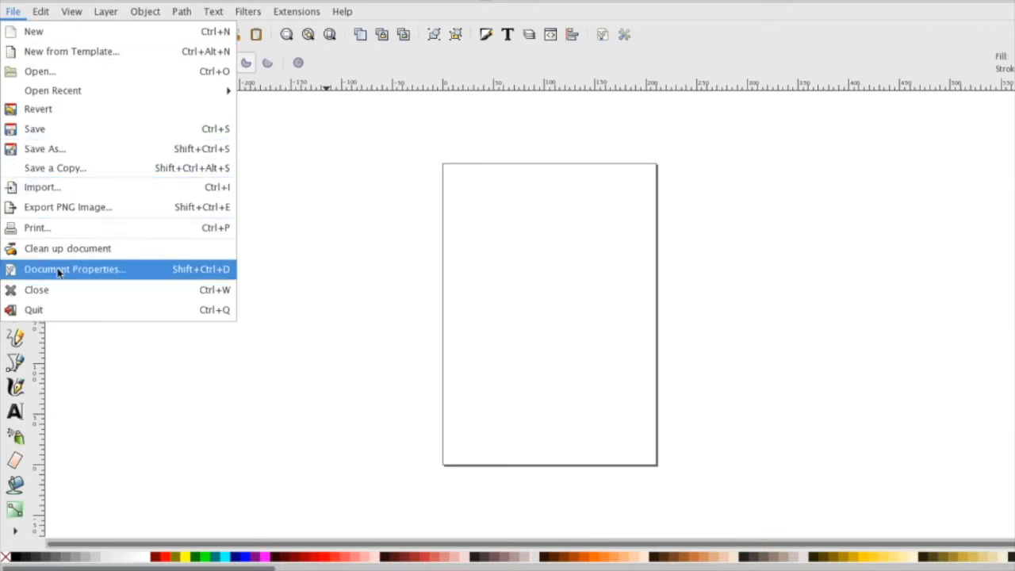
click(74, 269)
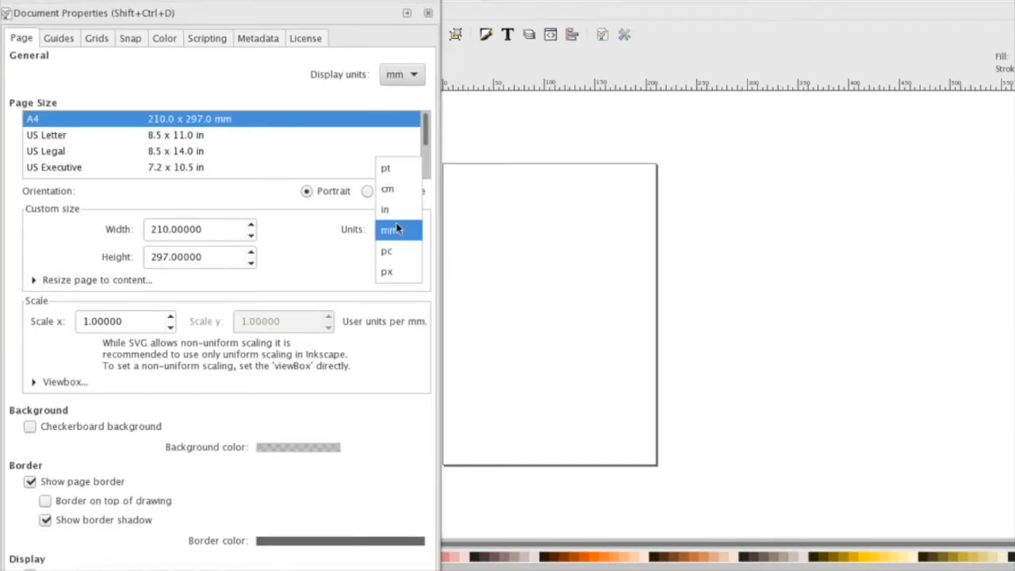
click(384, 209)
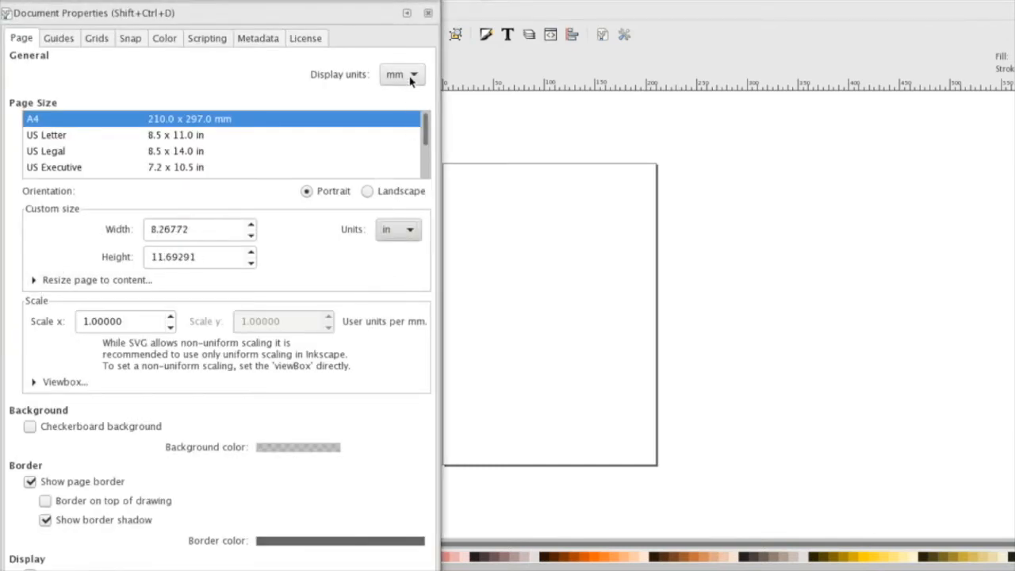
click(403, 75)
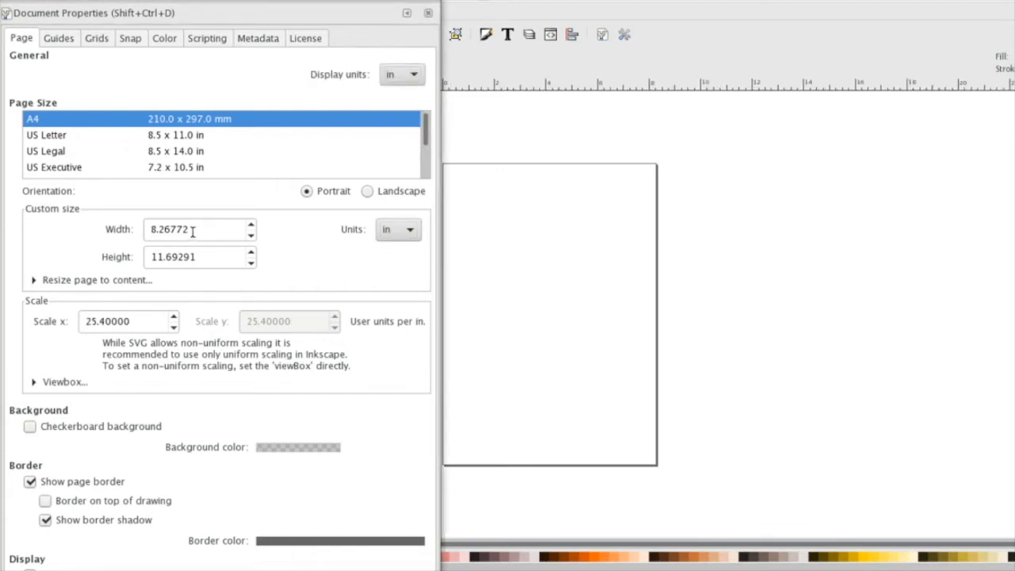
triple_click(190, 229)
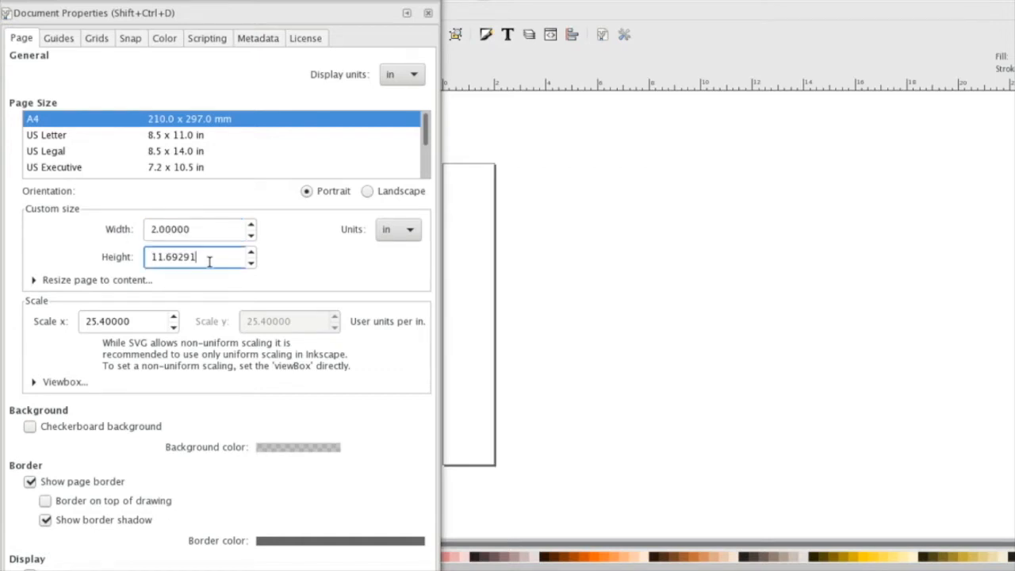
text(3.00000)
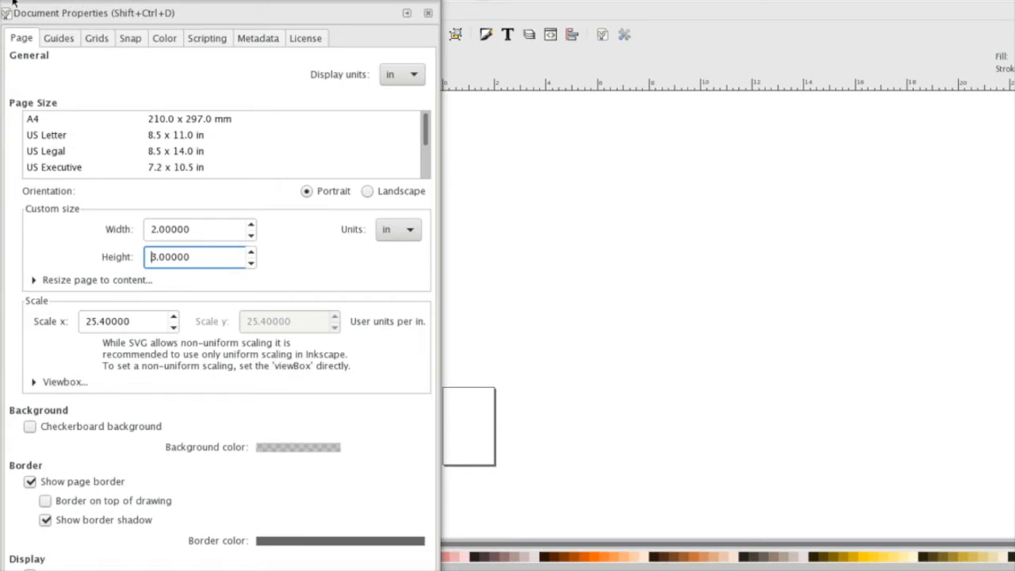
click(423, 13)
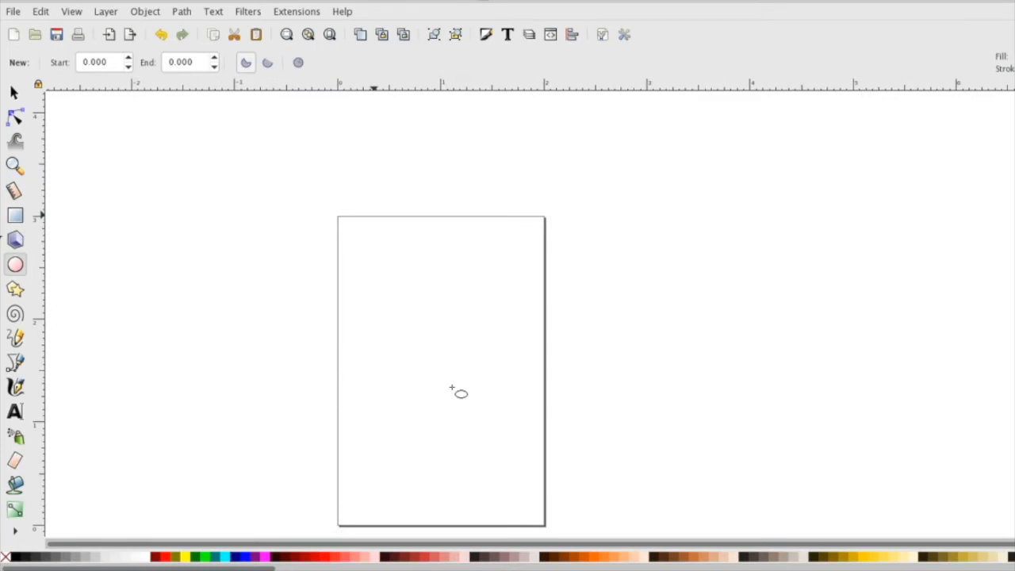
Draw the tag rectangle with a 0.525 mm stroke and round its corners
click(14, 215)
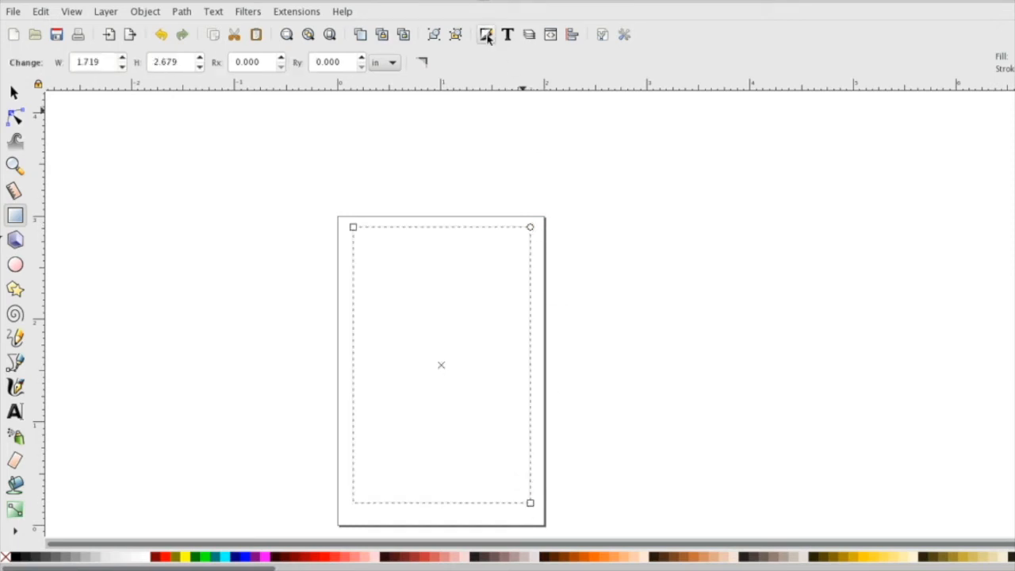
click(485, 35)
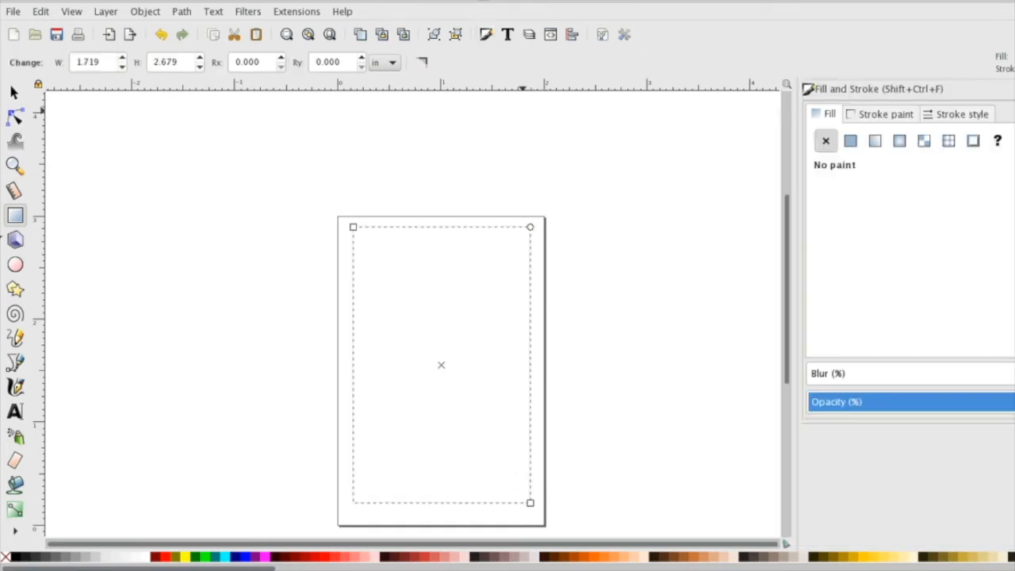
click(957, 114)
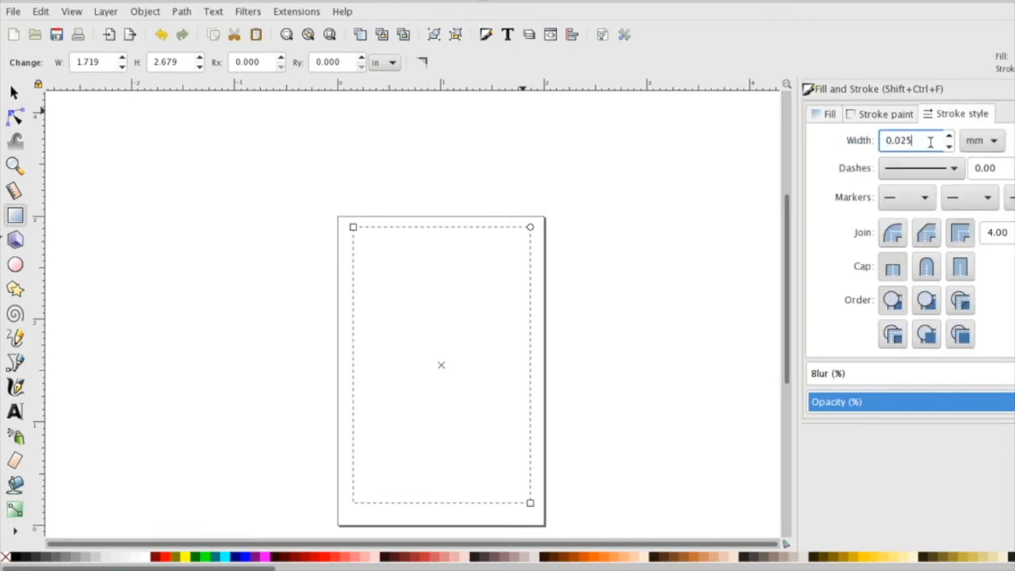
text(0.525)
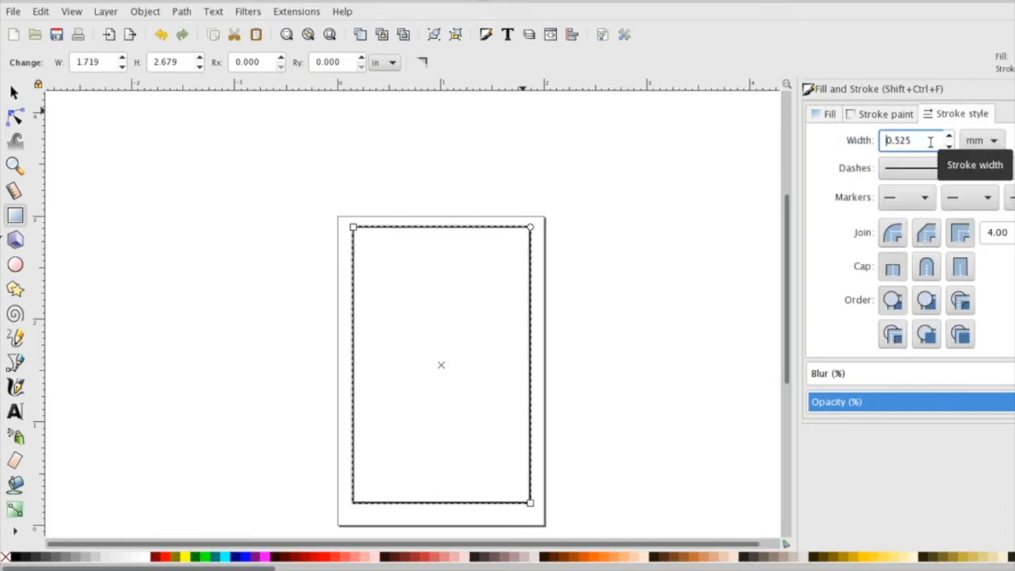
mouse_move(555, 216)
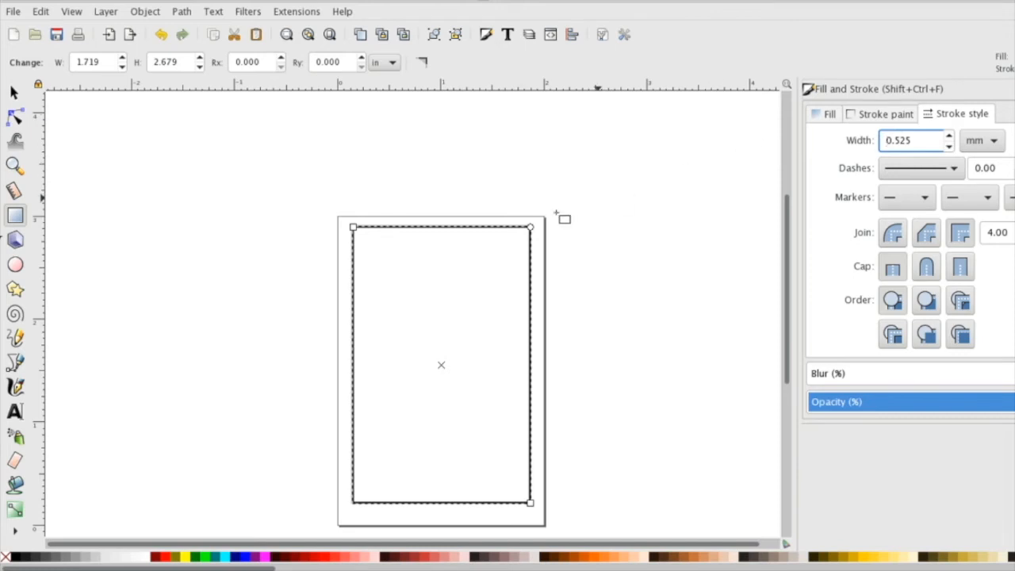
drag(530, 228, 530, 254)
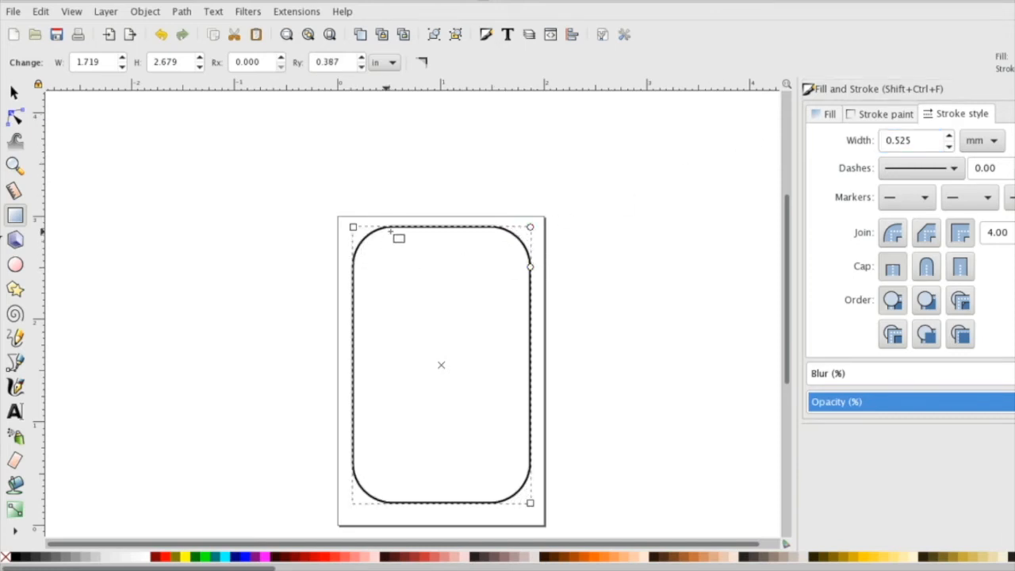
mouse_move(424, 255)
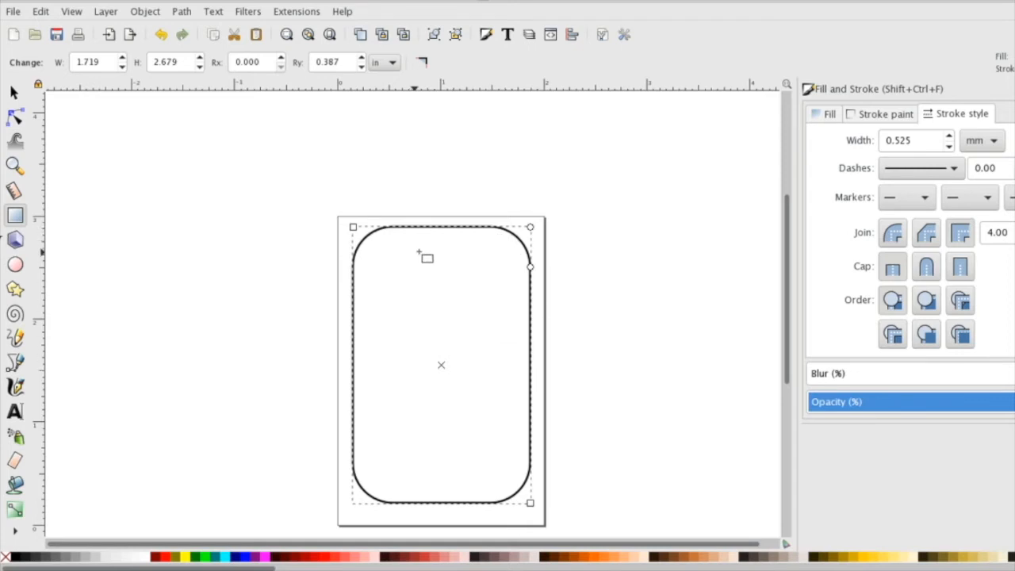
Draw the small rounded keychain hole near the top of the tag
drag(415, 241, 460, 262)
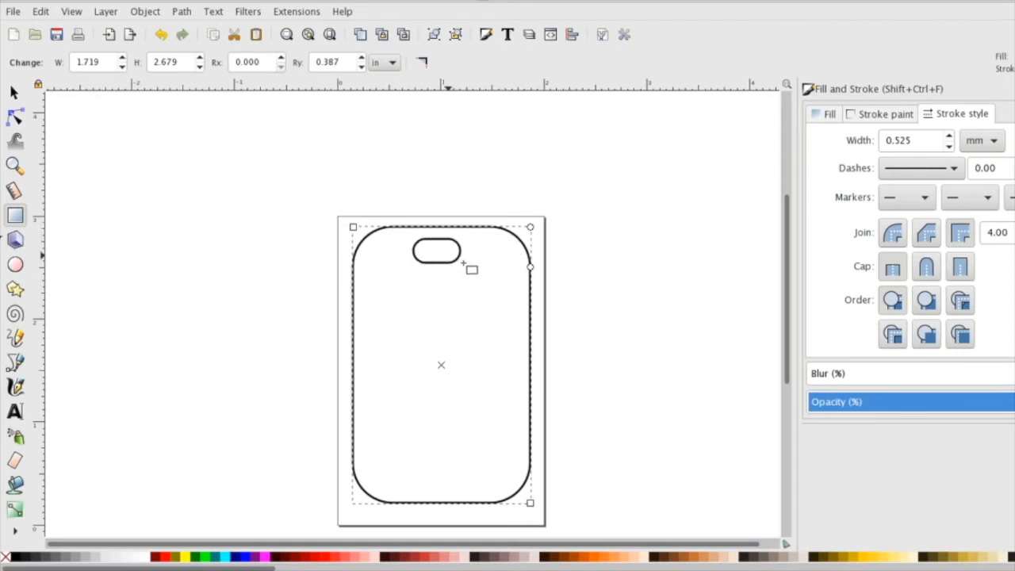
click(431, 252)
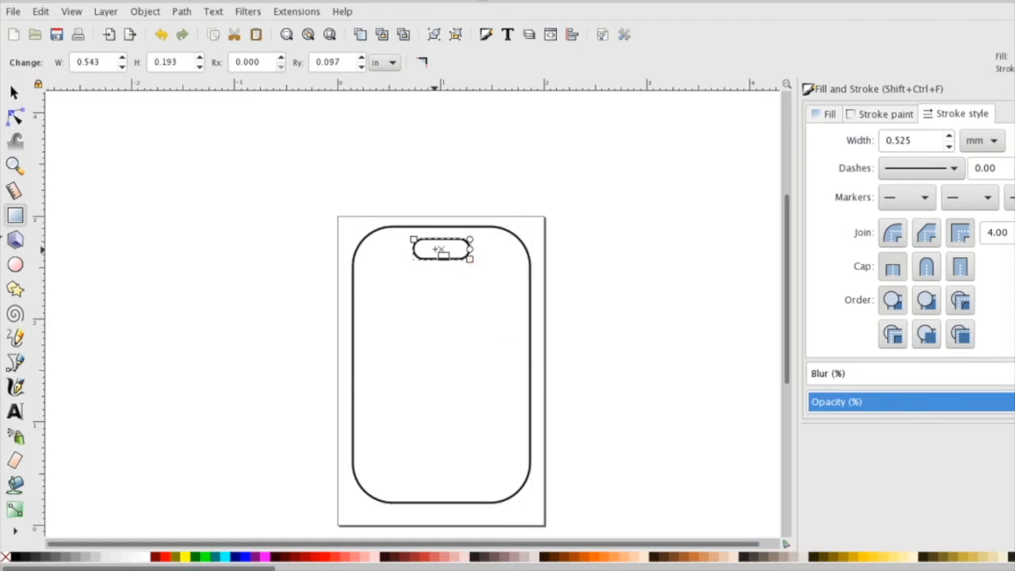
Type the 'Rachel Is Awesome' message on three lines inside the outline
click(14, 413)
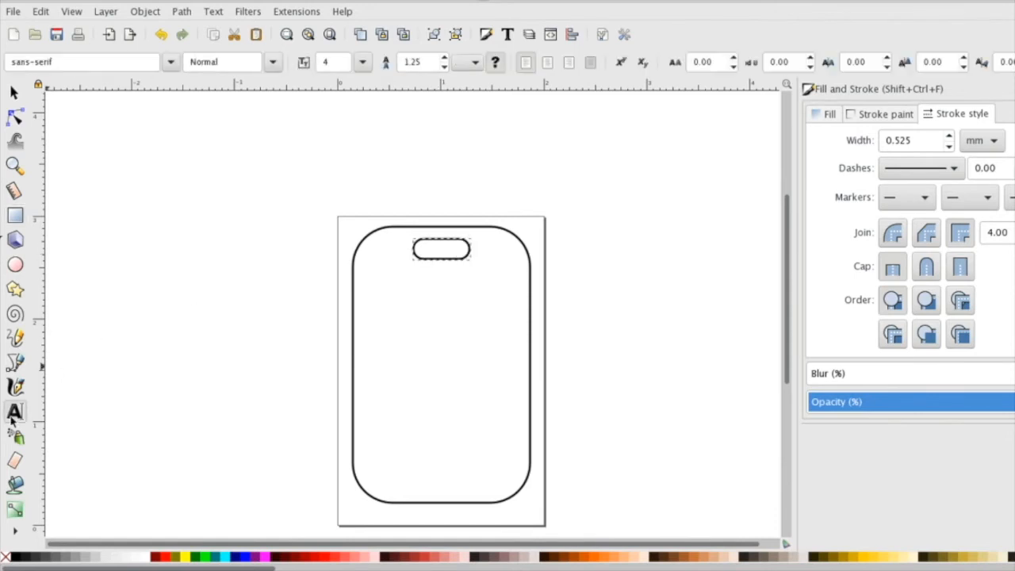
text(Rachel)
text(is)
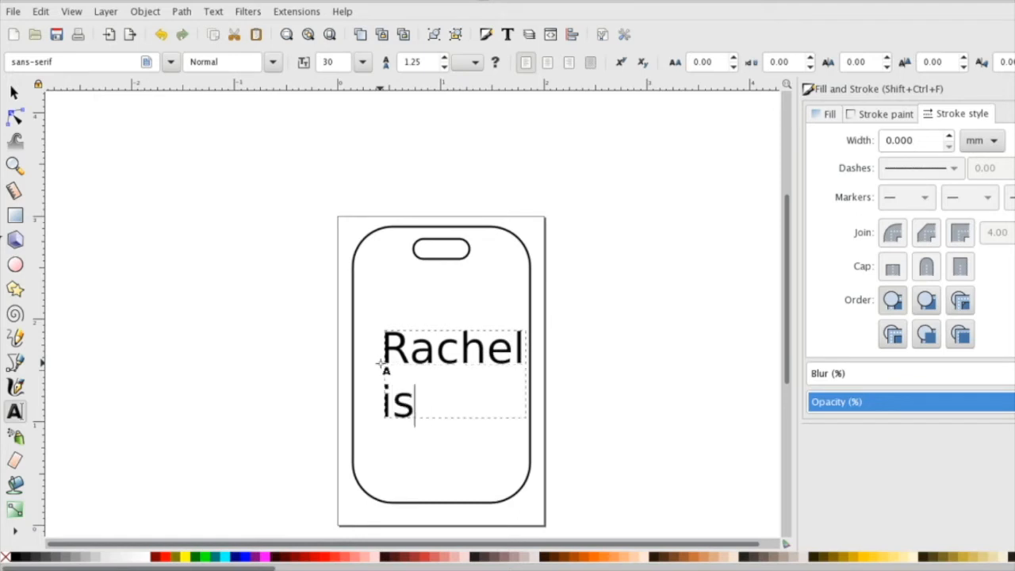
key(BackSpace)
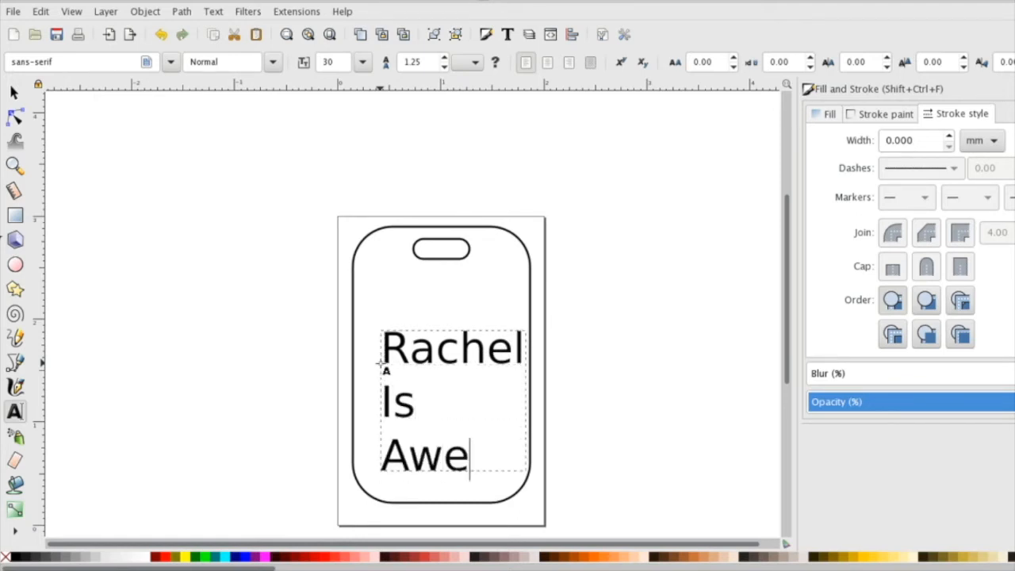
text(some)
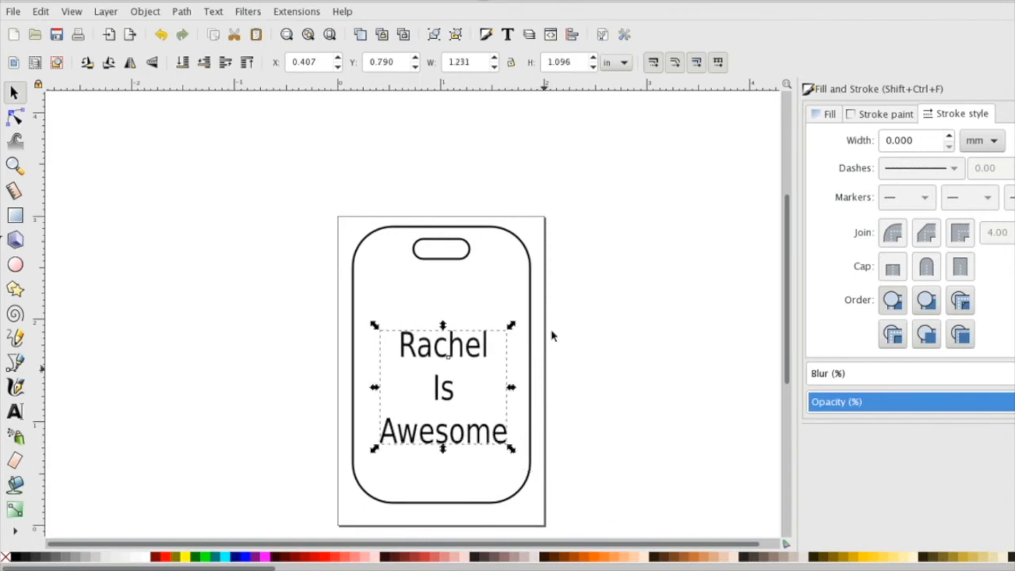
mouse_move(545, 457)
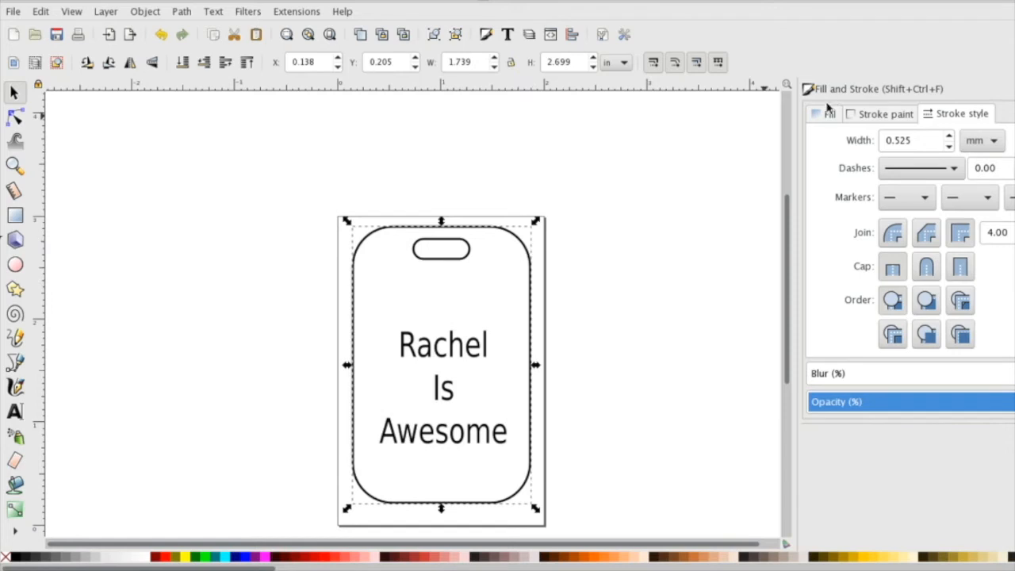
Check the outline's fill and stroke colour, then set its stroke width to 0.001 in
click(827, 114)
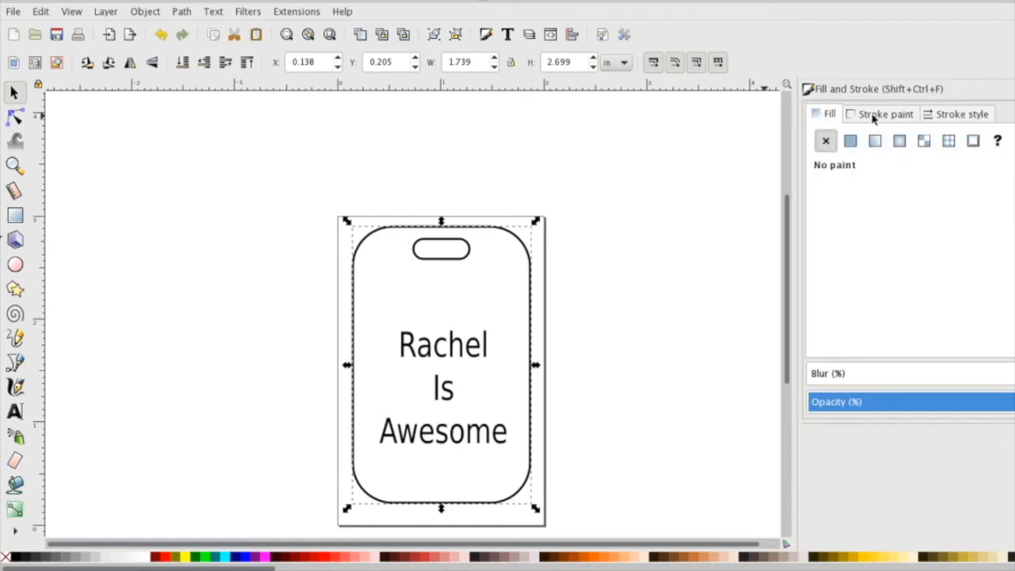
click(850, 140)
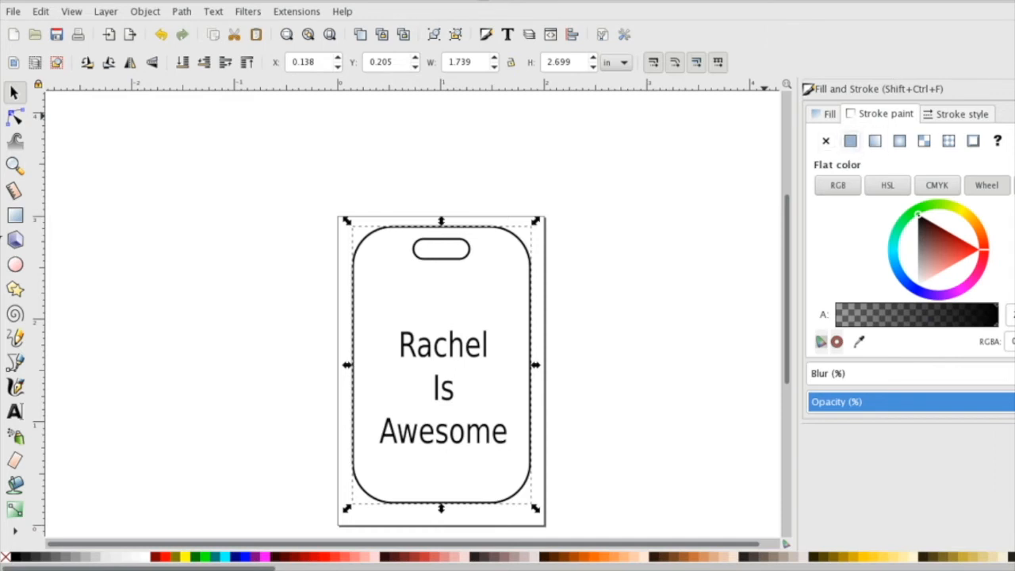
click(961, 114)
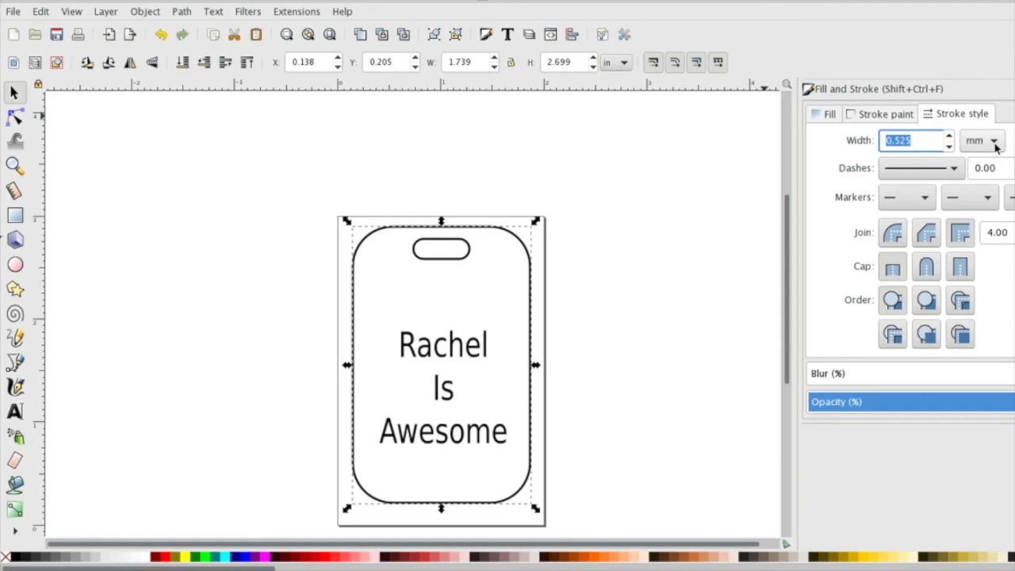
click(1000, 141)
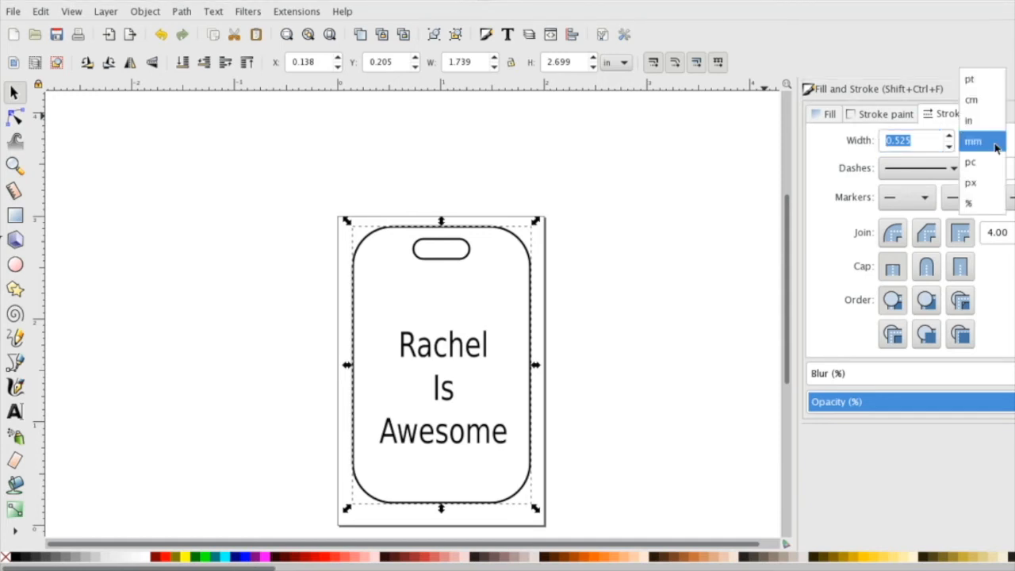
click(971, 120)
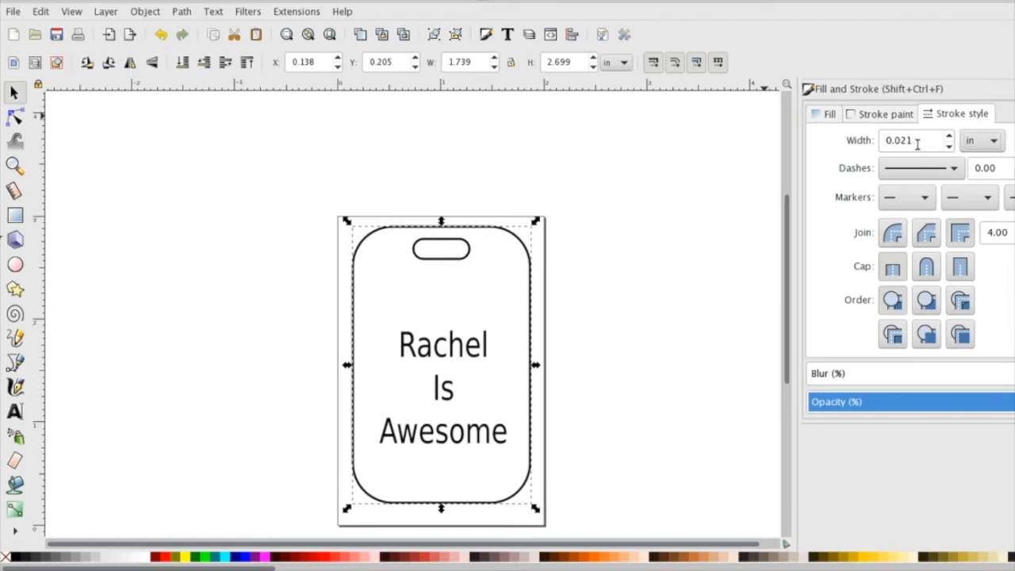
text(0.001)
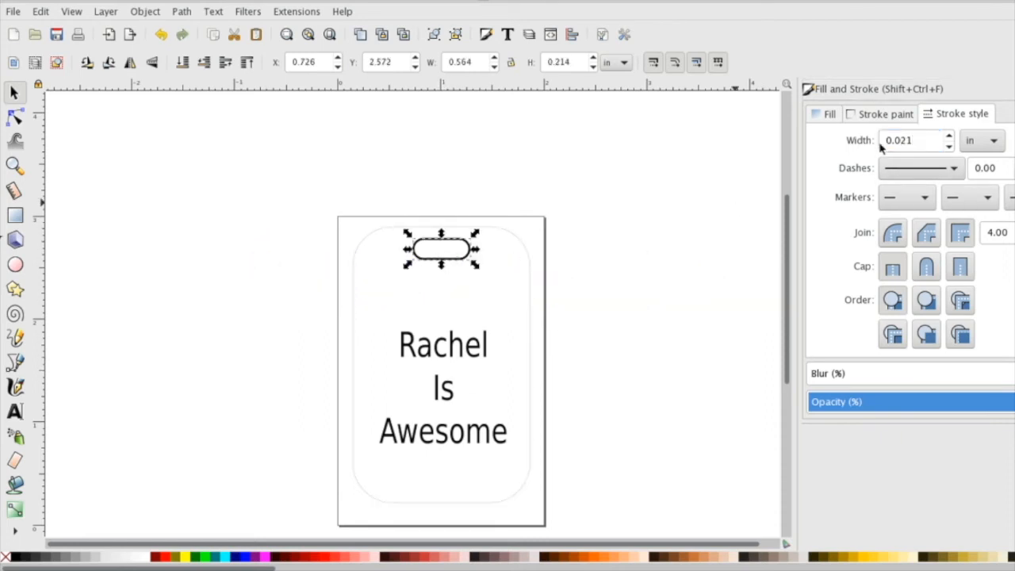
mouse_move(501, 247)
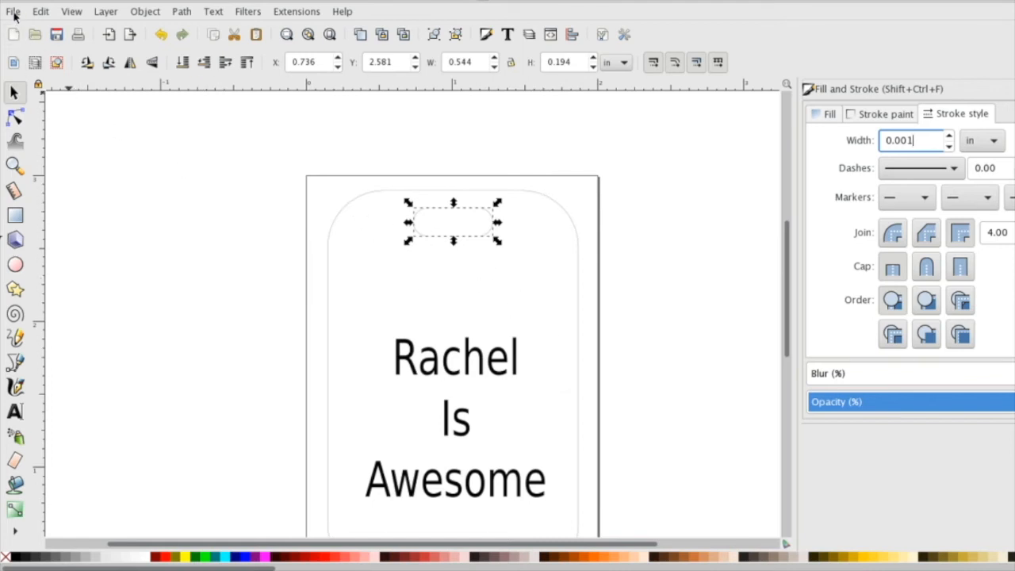
Save a copy of the design as Keychain.svg in Inkscape SVG format on the Desktop
click(14, 12)
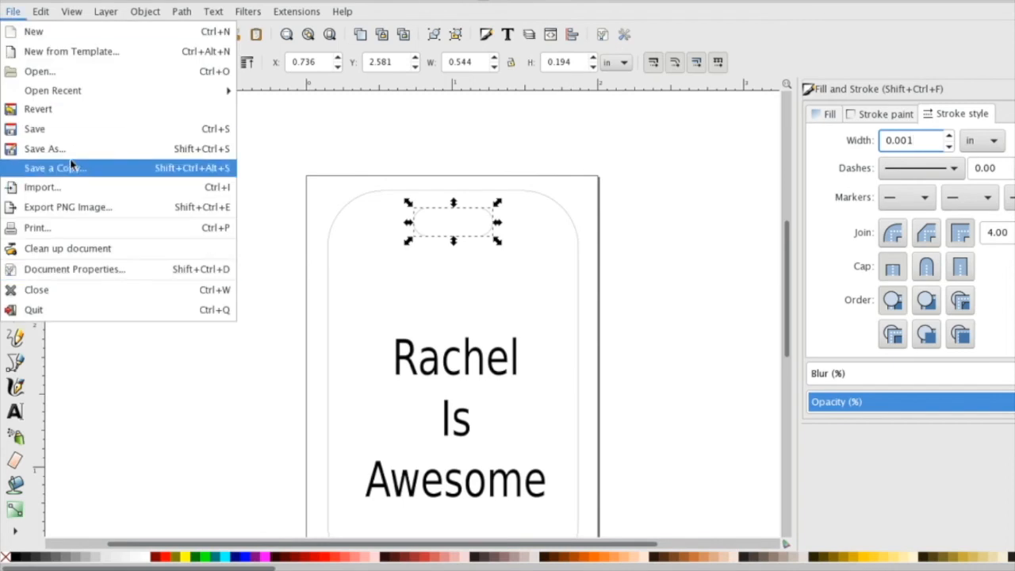
click(53, 169)
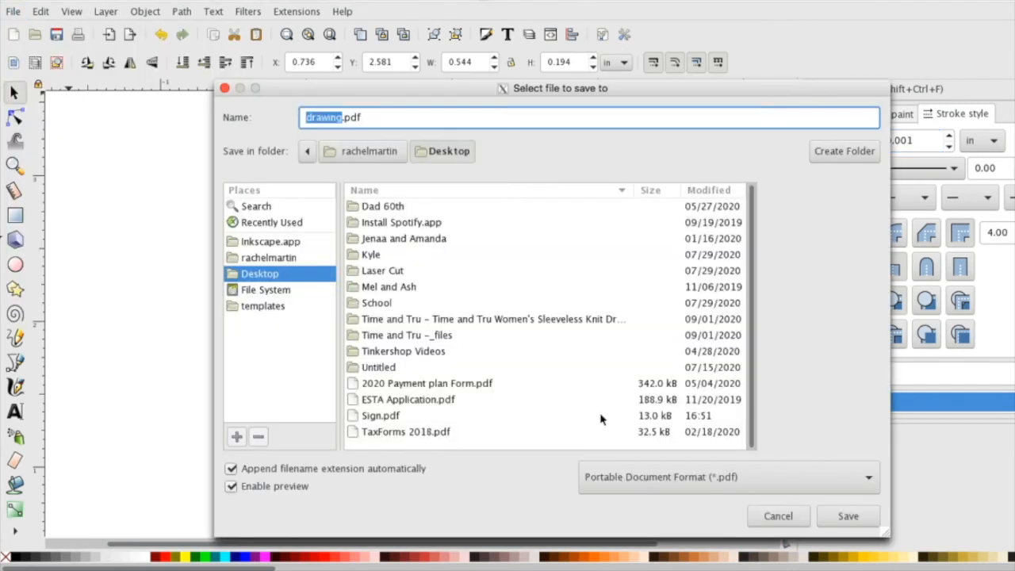
text(Key.pdf)
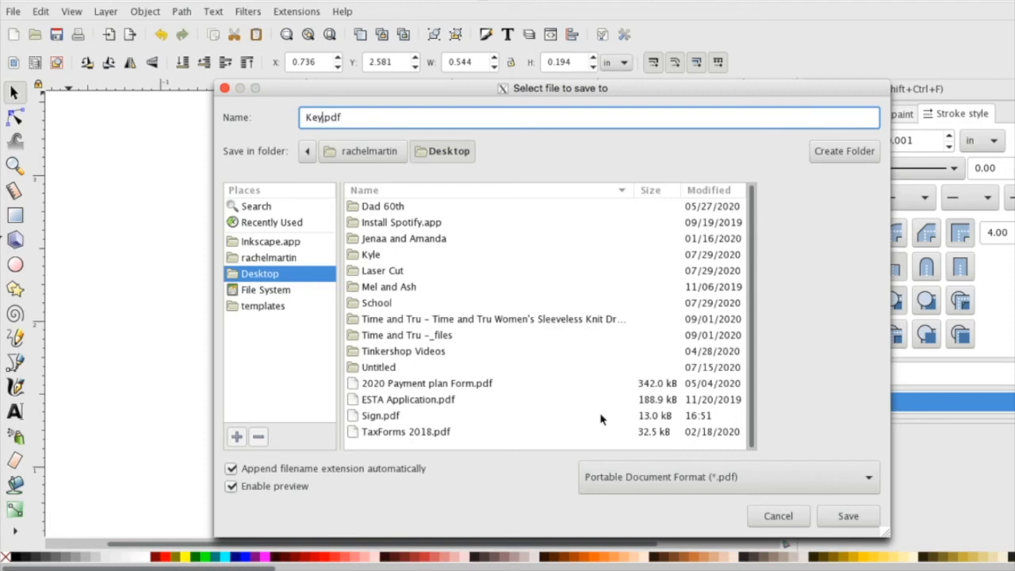
text(chao)
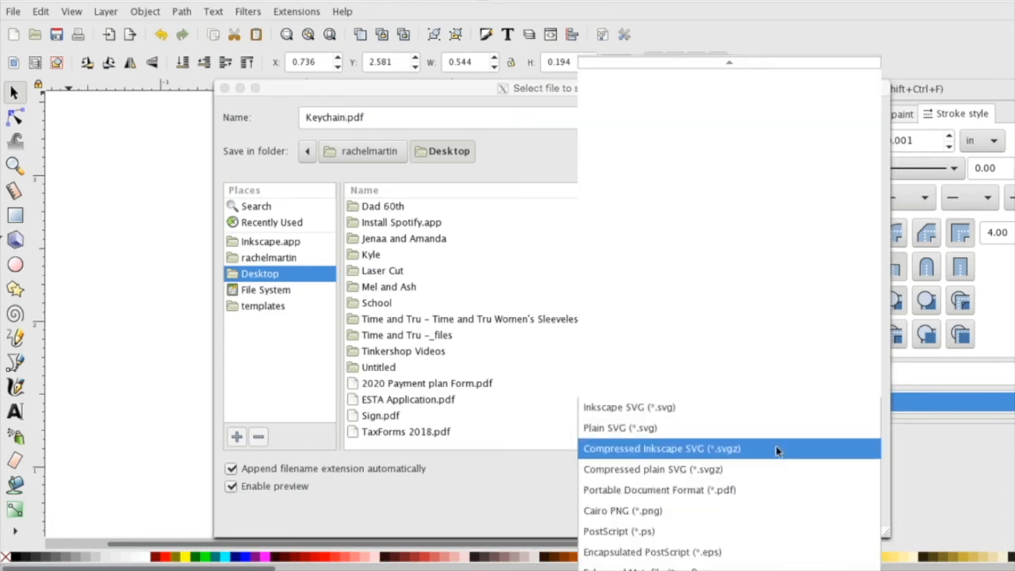
click(625, 406)
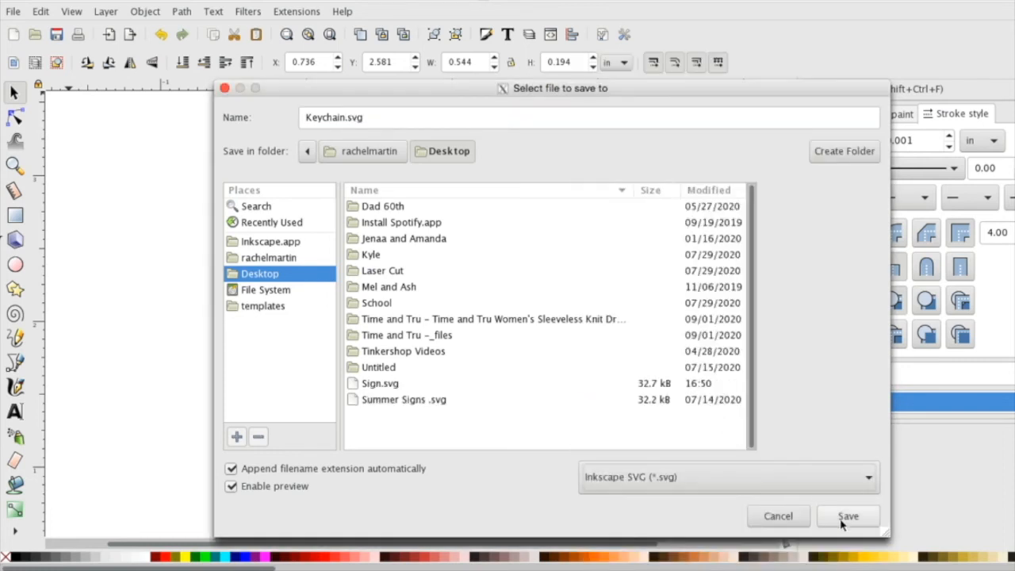
click(869, 515)
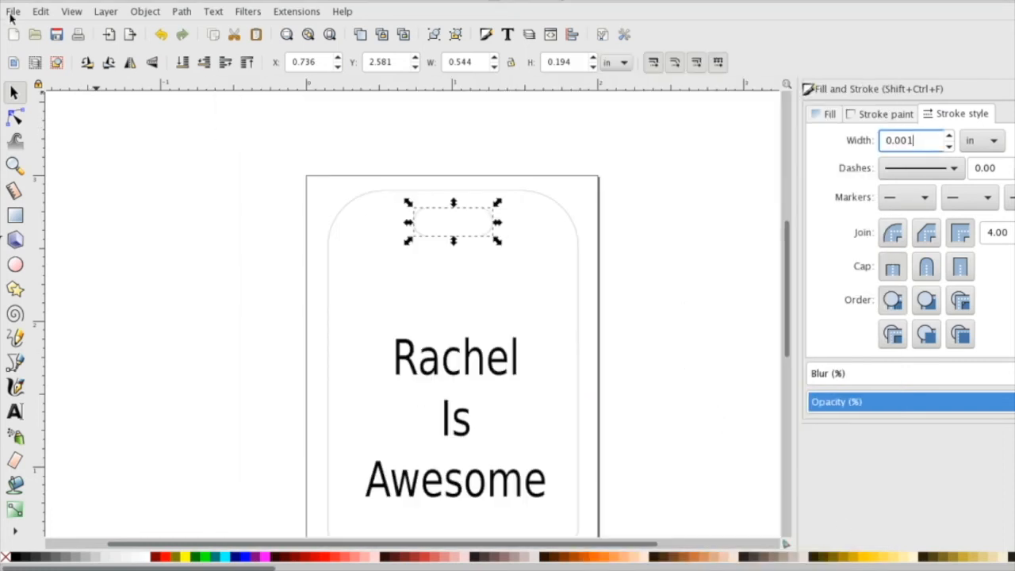
Save the design as Keychain.pdf in Portable Document Format on the Desktop
click(13, 11)
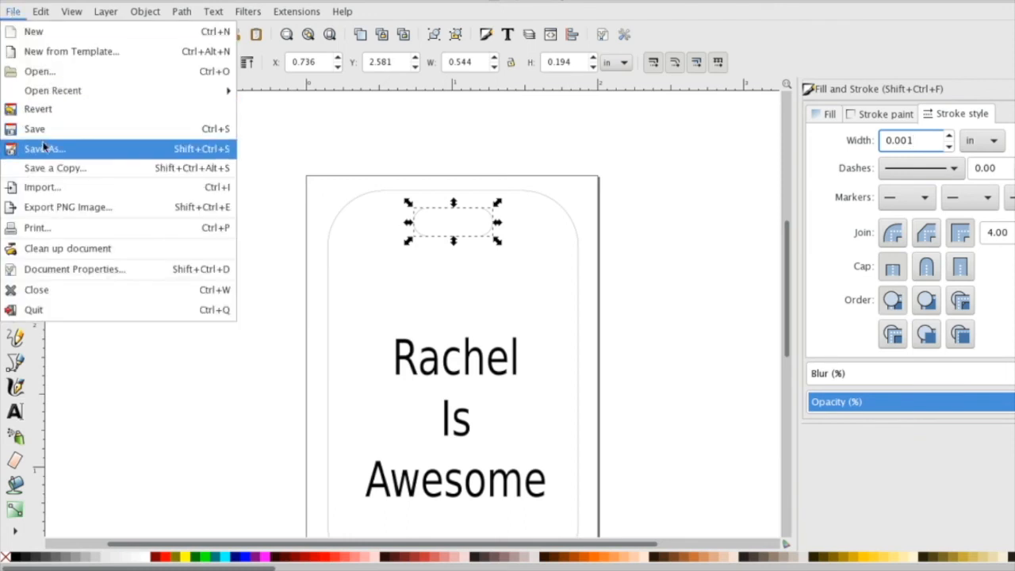
click(44, 149)
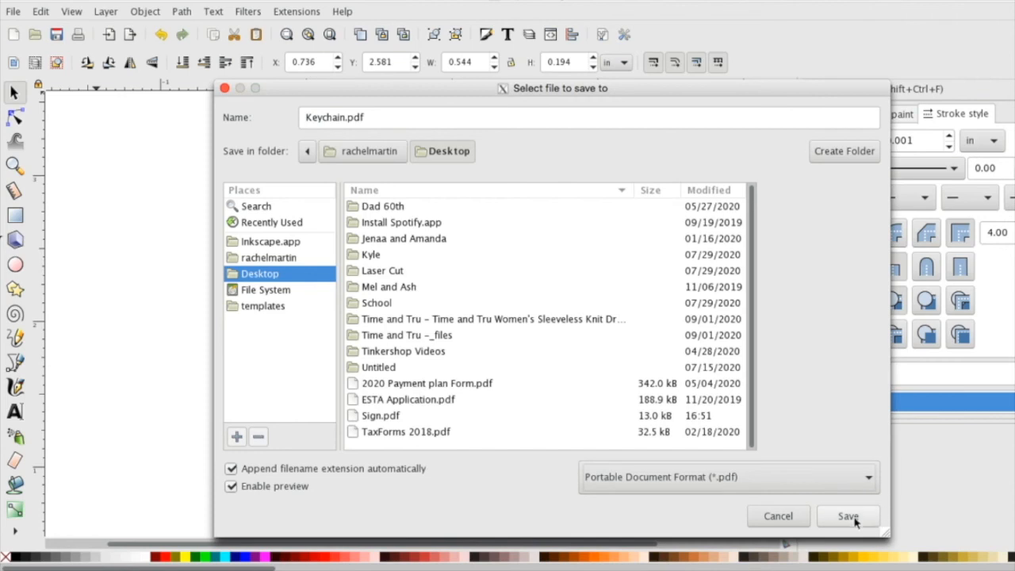
click(847, 516)
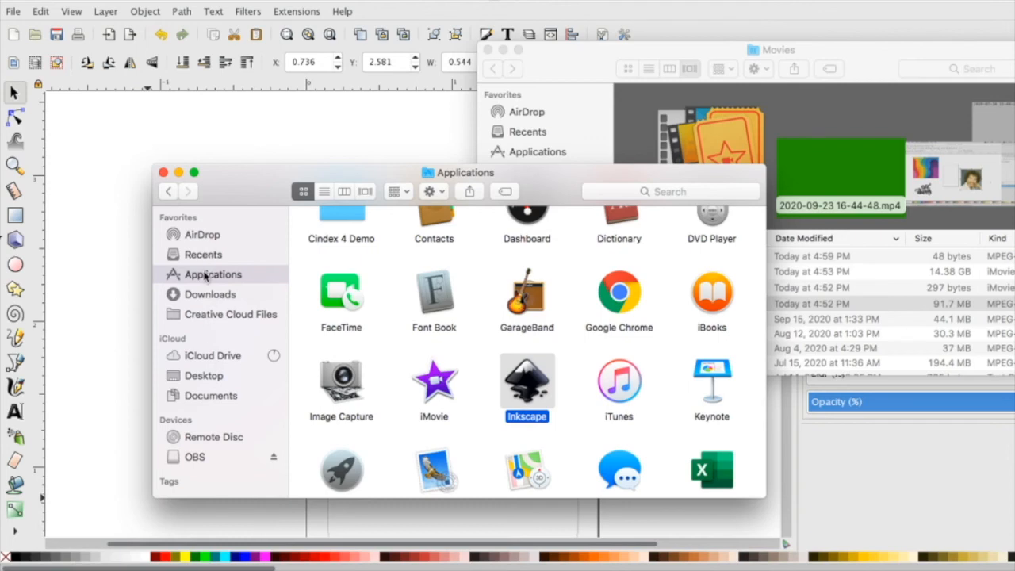
Review Keychain.pdf in Acrobat Reader, then bring the Inkscape design back to the front
click(203, 374)
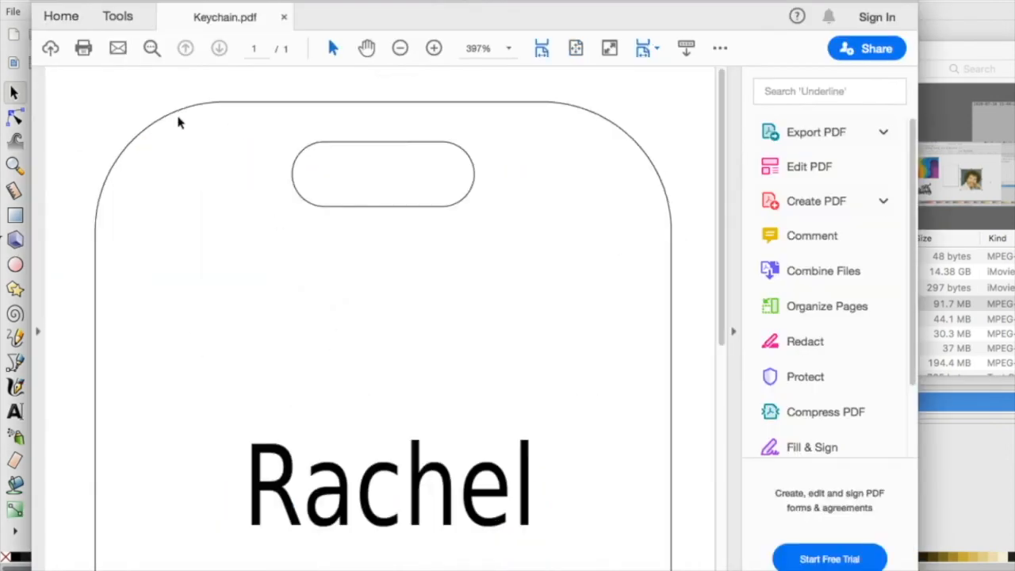
mouse_move(429, 60)
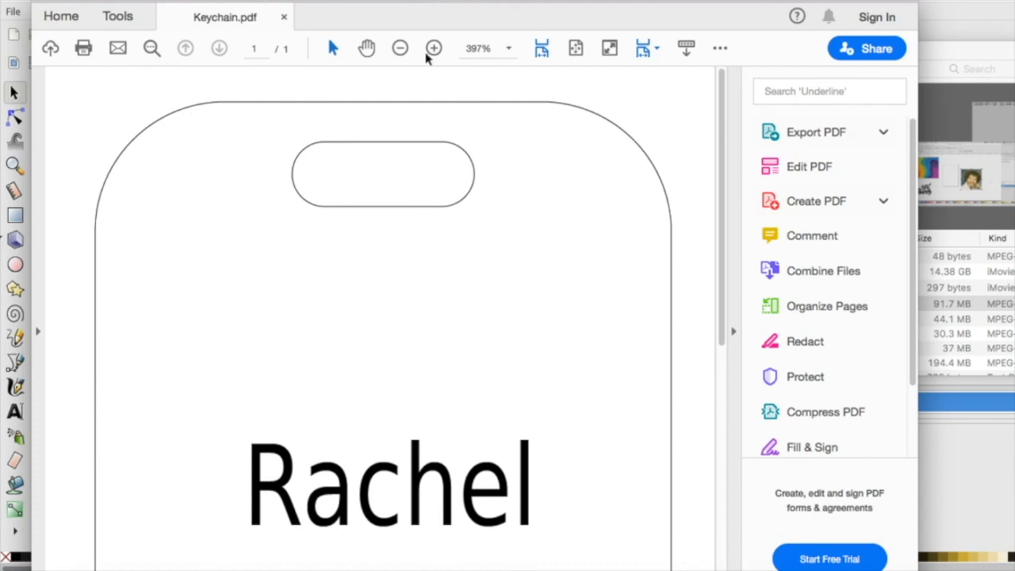
click(400, 48)
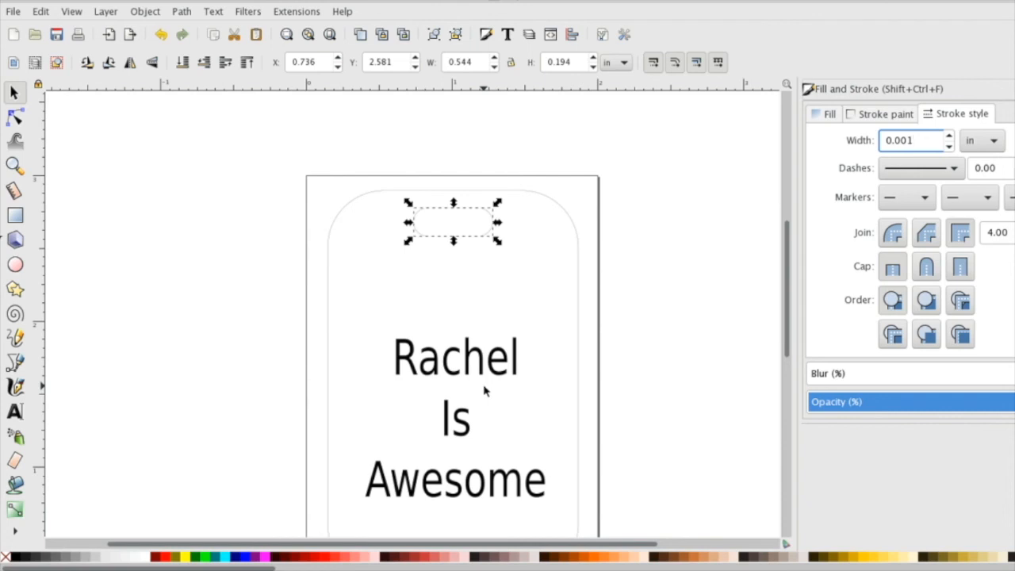
click(912, 140)
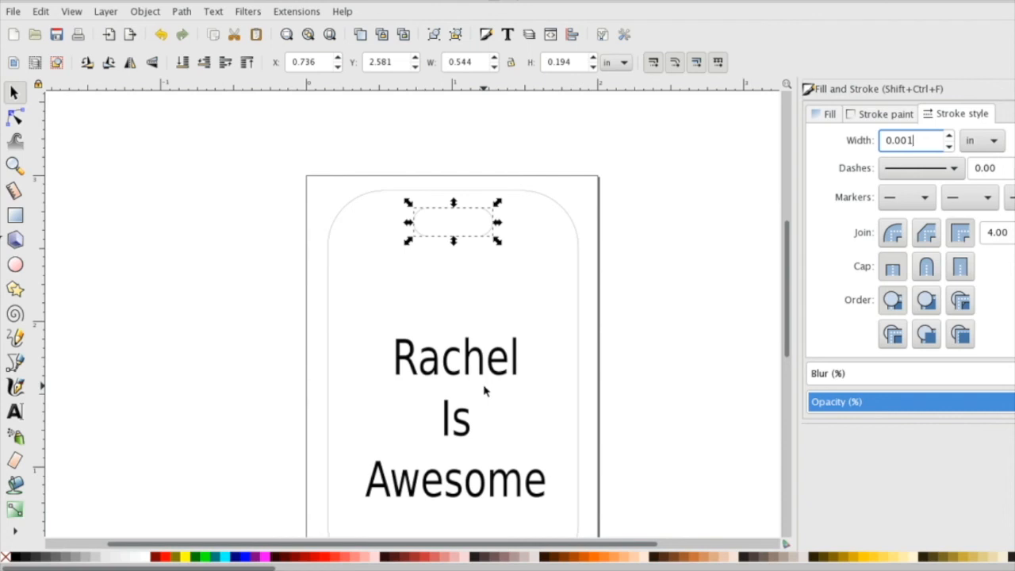